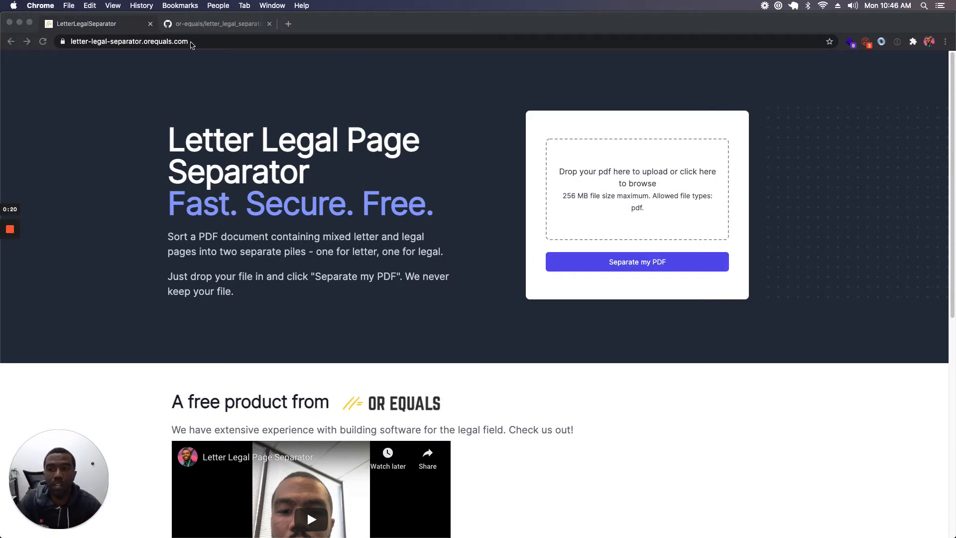
Scroll through the letter_legal_mix.pdf pages in Preview, then bring up the letter_legal_separator GitHub repository
{"action": "left_click", "coordinate": [128, 41]}
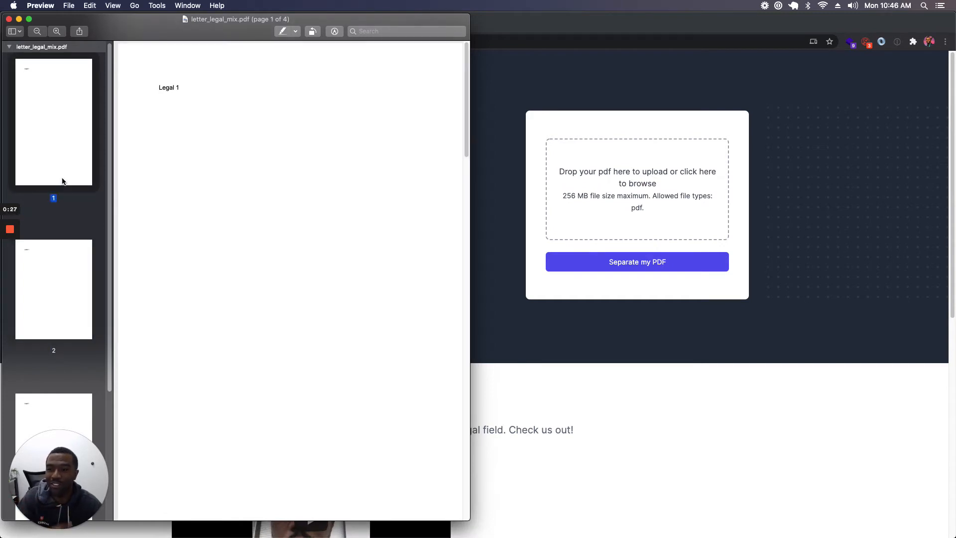
{"action": "mouse_move", "coordinate": [67, 258]}
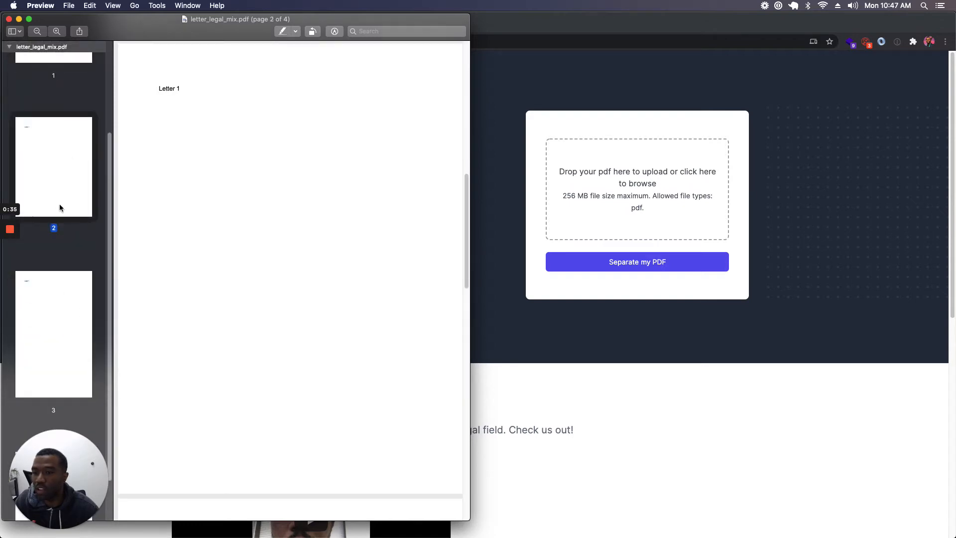
{"action": "scroll", "scroll_direction": "down", "scroll_amount": 3}
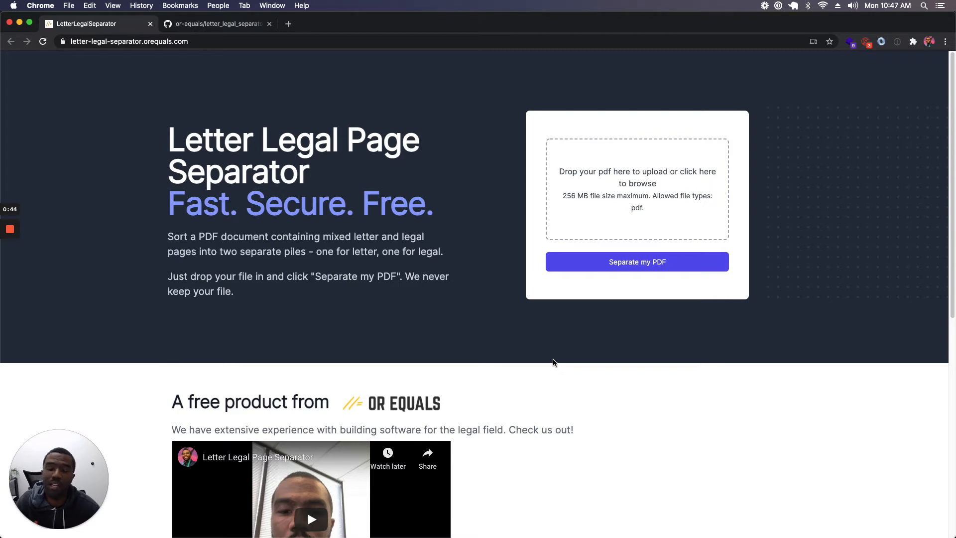
{"action": "mouse_move", "coordinate": [257, 92]}
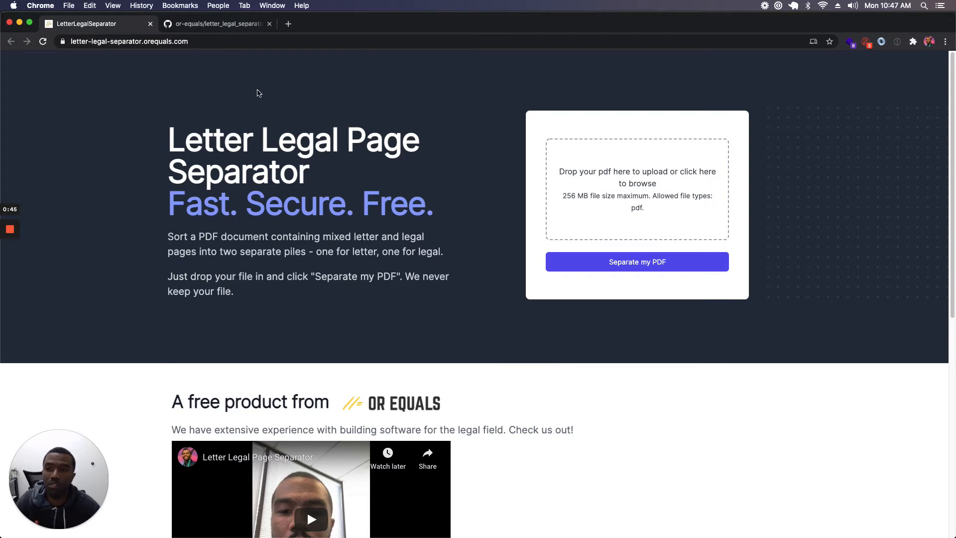
{"action": "left_click", "coordinate": [216, 24]}
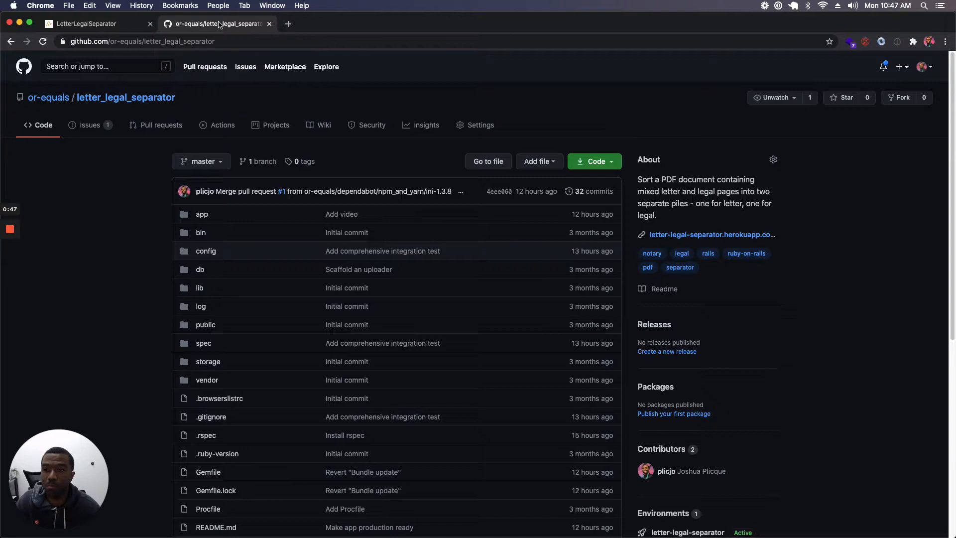
{"action": "mouse_move", "coordinate": [301, 110]}
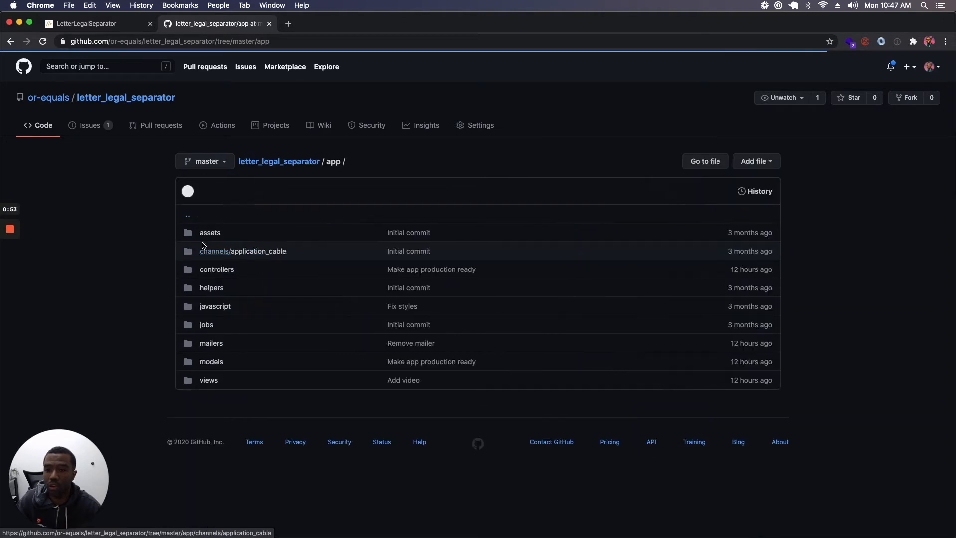
Open app/controllers/uploads_controller.rb to view its split-and-zip create action
{"action": "left_click", "coordinate": [216, 269]}
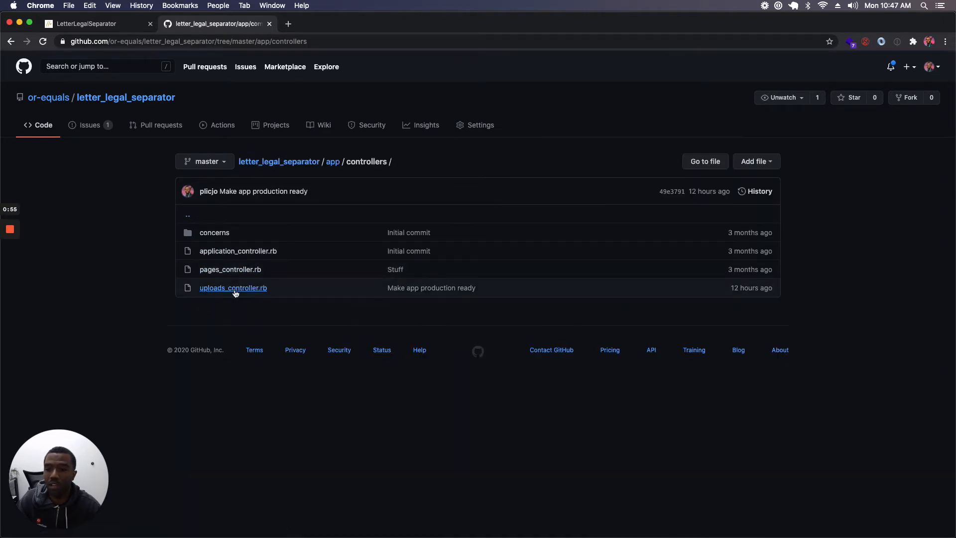
{"action": "left_click", "coordinate": [233, 287]}
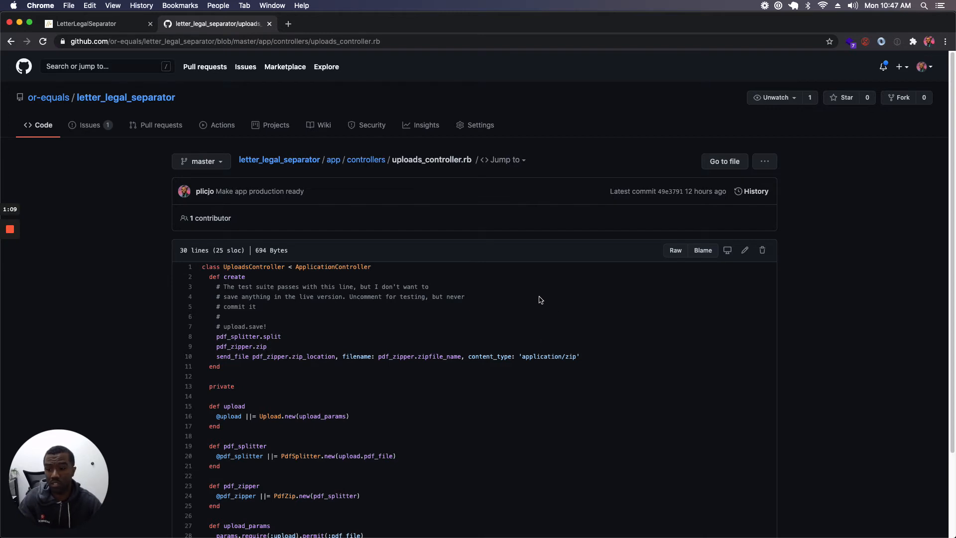
{"action": "mouse_move", "coordinate": [85, 24]}
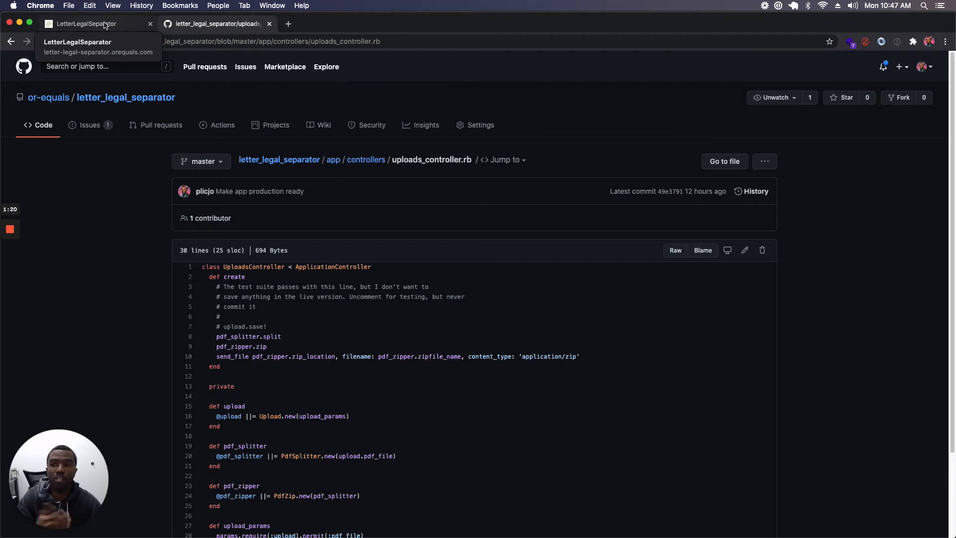
Upload letter_legal_mix.pdf, run Separate my PDF, and download the resulting zip
{"action": "left_click", "coordinate": [86, 23]}
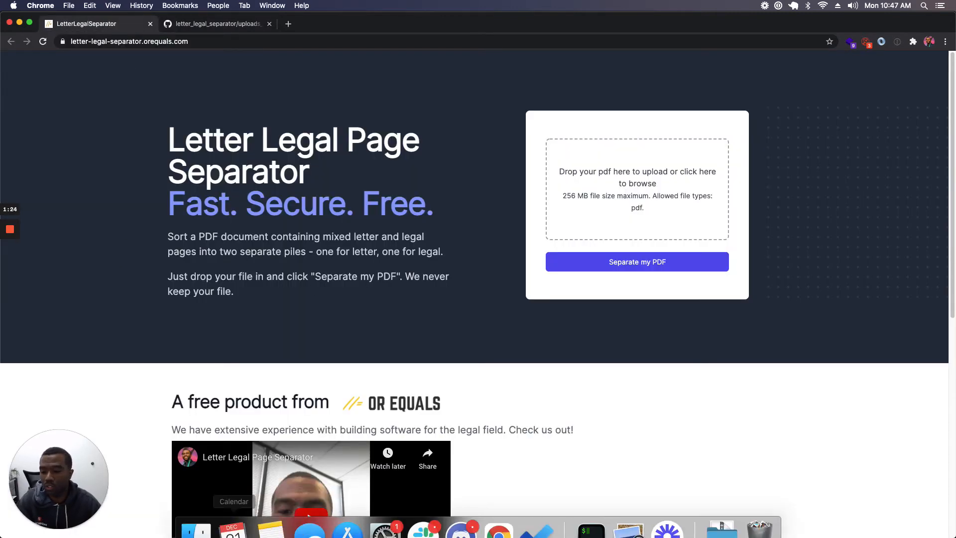
{"action": "left_click", "coordinate": [637, 177]}
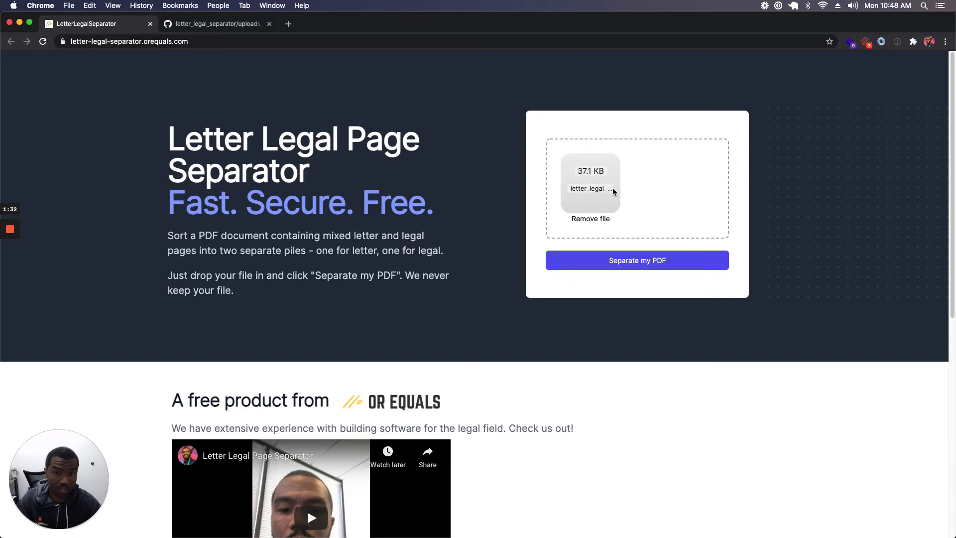
{"action": "mouse_move", "coordinate": [619, 180]}
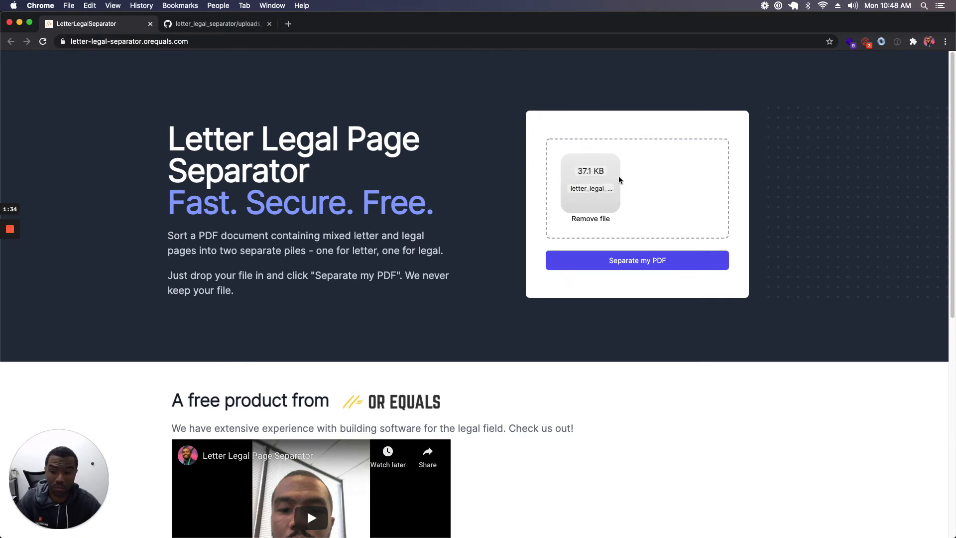
{"action": "left_click", "coordinate": [636, 261]}
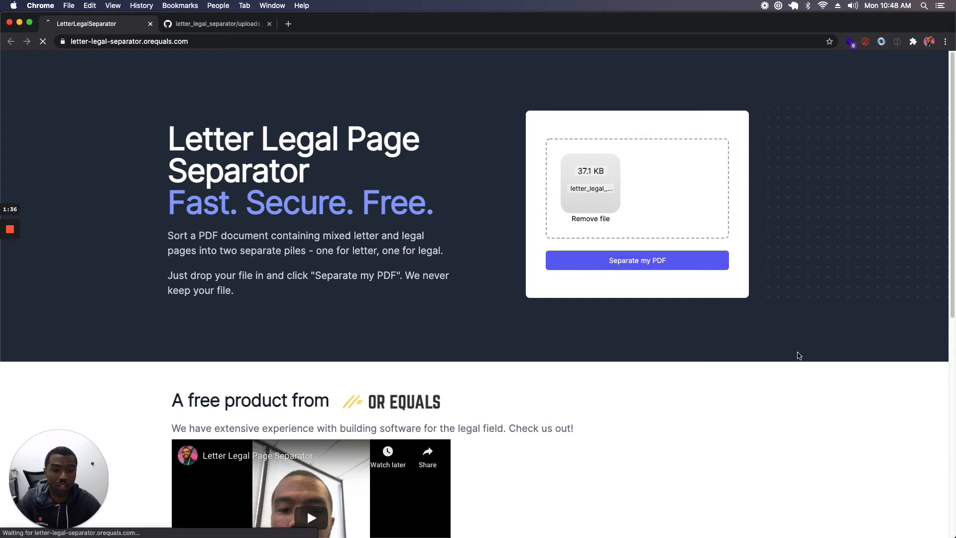
{"action": "left_click", "coordinate": [636, 261]}
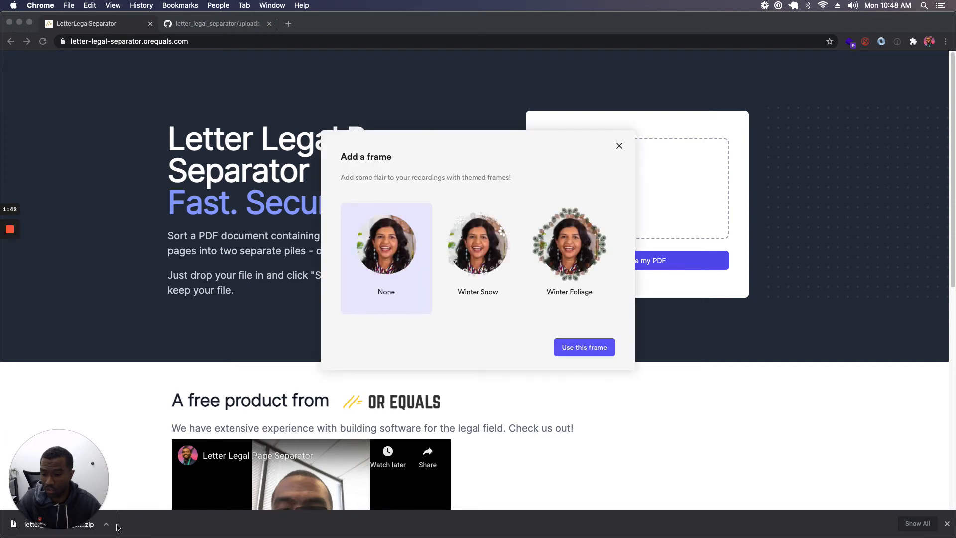
Unzip the download into letter_legal_mix_split and select its letter and legal PDFs
{"action": "left_click", "coordinate": [619, 146]}
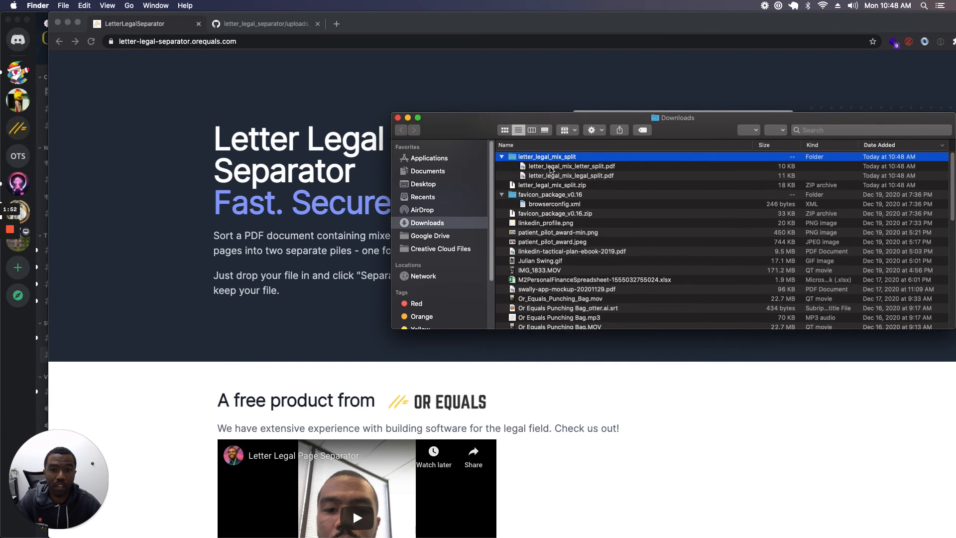
{"action": "left_click", "coordinate": [572, 165]}
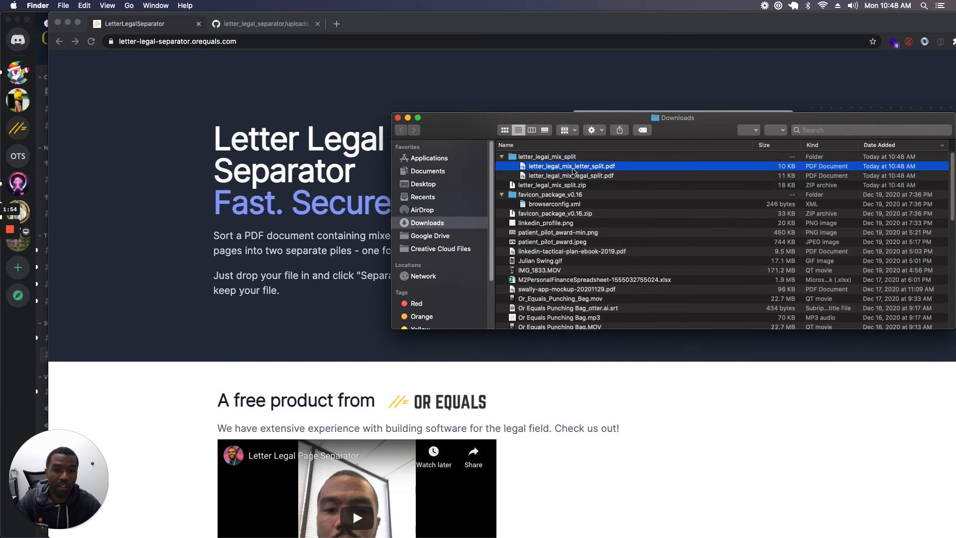
{"action": "left_click", "coordinate": [571, 176]}
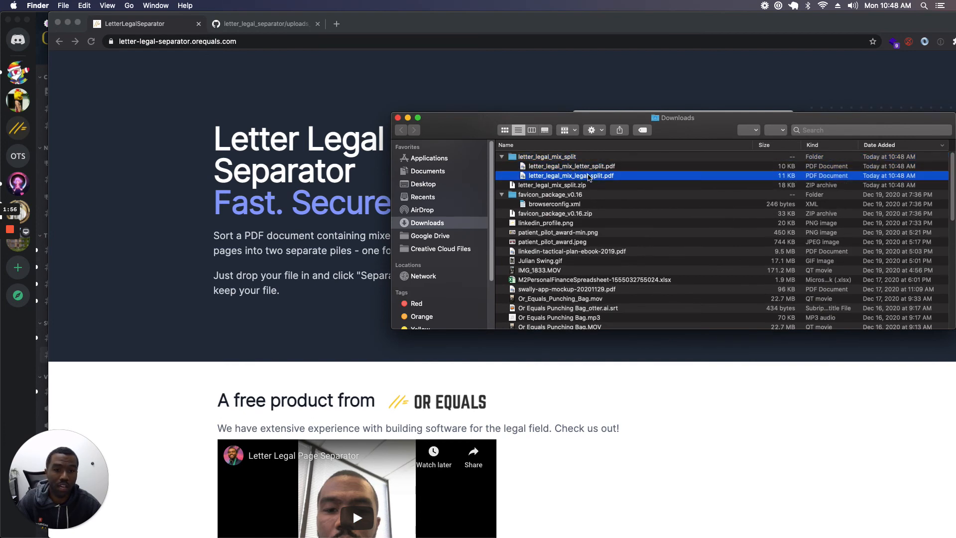
{"action": "left_click", "coordinate": [571, 166]}
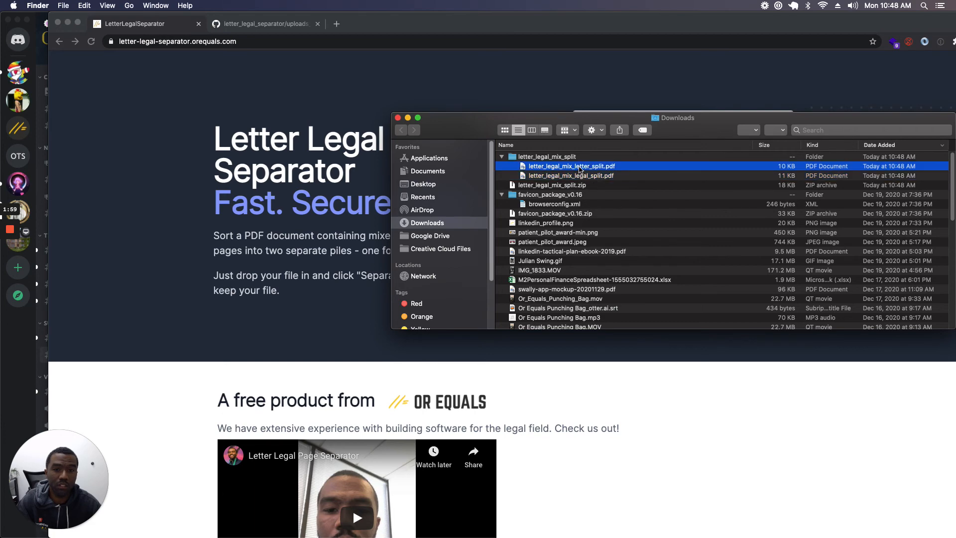
Open the letter and legal split PDFs, then scroll the separator site to its FAQ
{"action": "double_click", "coordinate": [571, 166]}
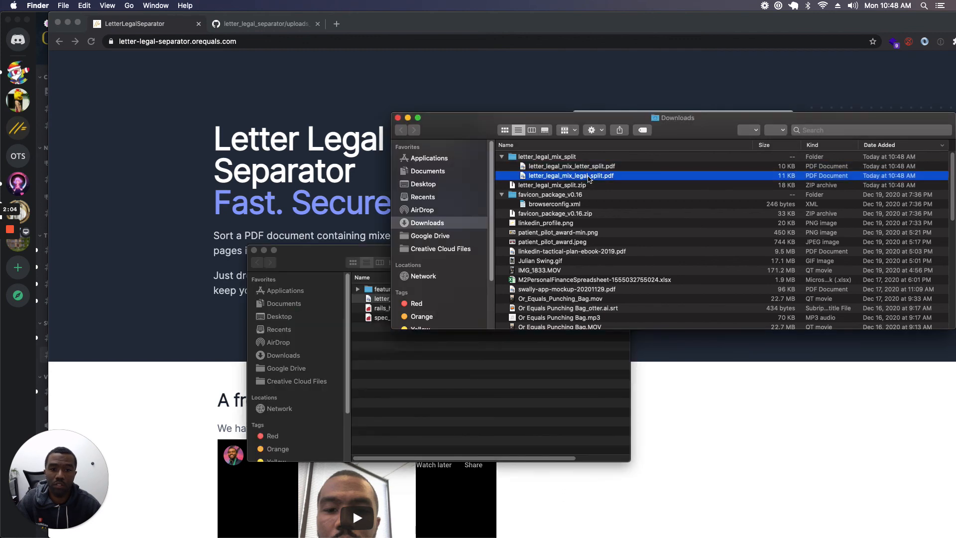
{"action": "double_click", "coordinate": [570, 175]}
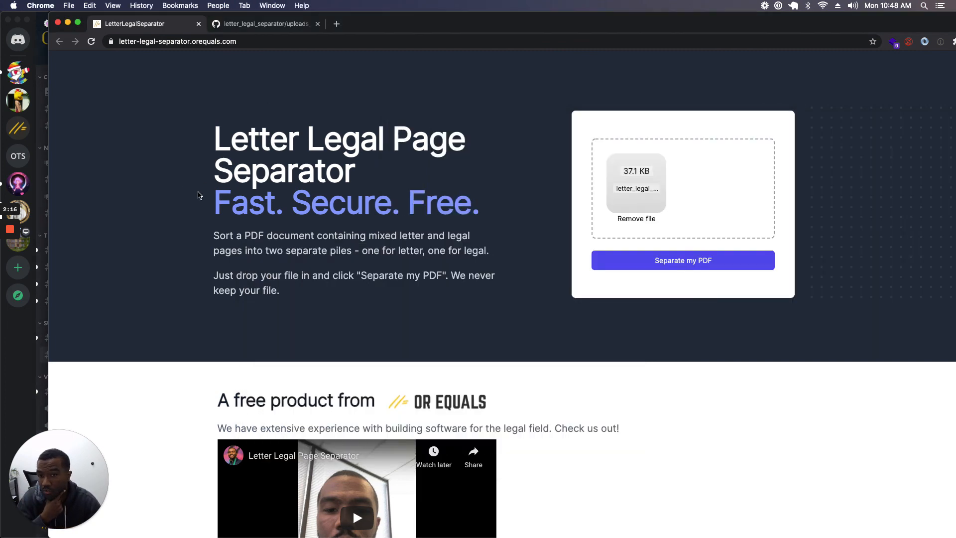
{"action": "scroll", "scroll_direction": "down", "scroll_amount": 3}
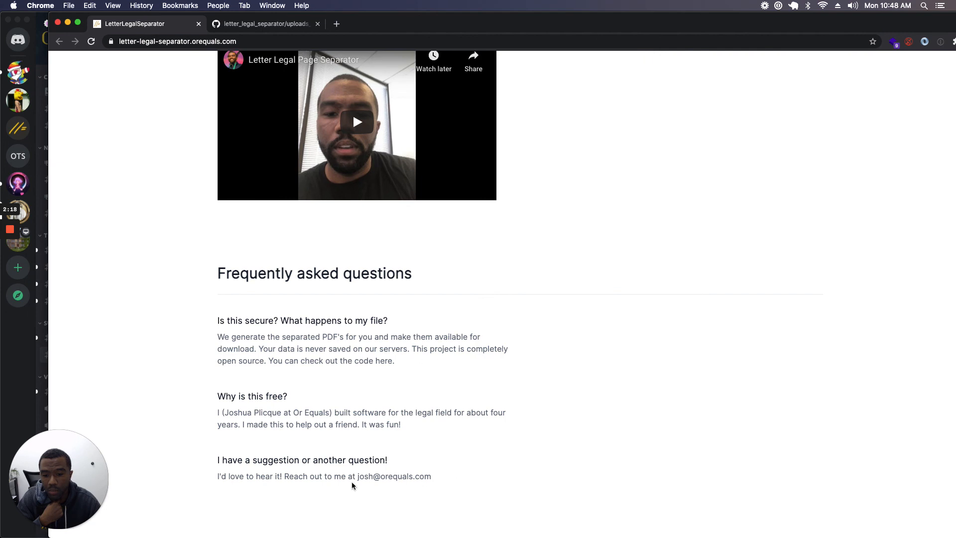